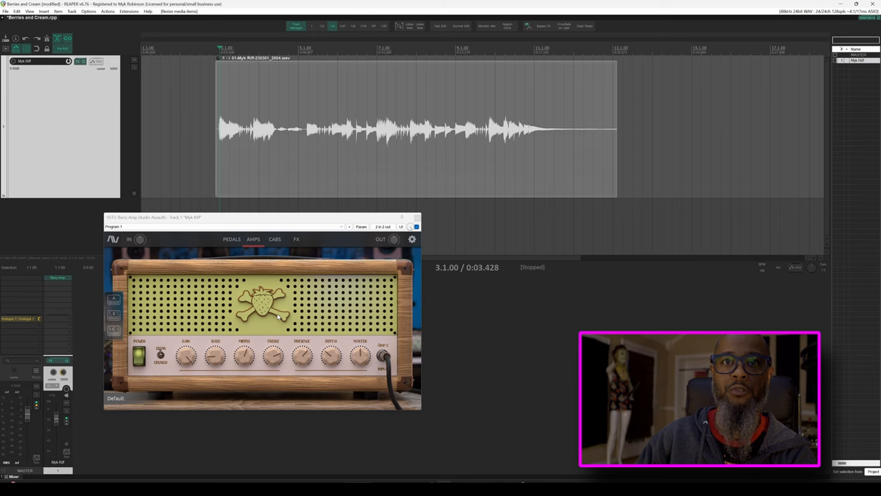
Switch Berry Amp to its CABS page to show the guitar cabinets and mic controls.
left_click(231, 239)
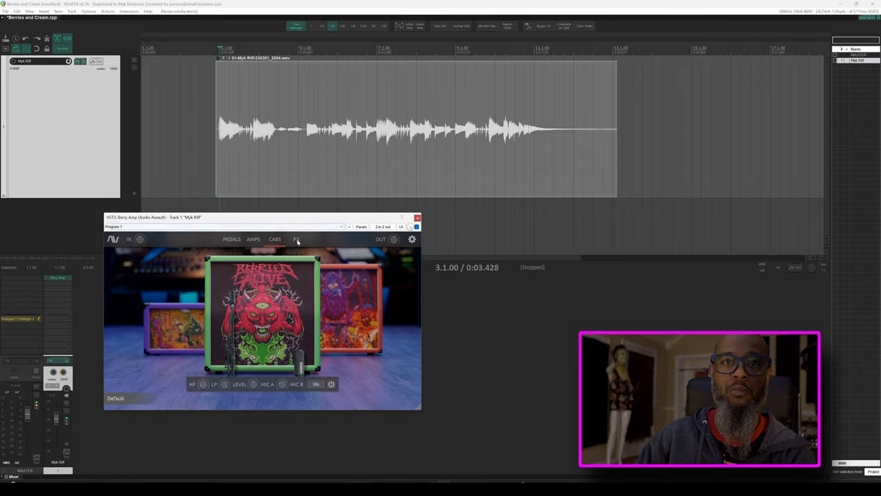
Show Berry Amp's effects rack and inspect the harmonizer's scale choices.
left_click(296, 239)
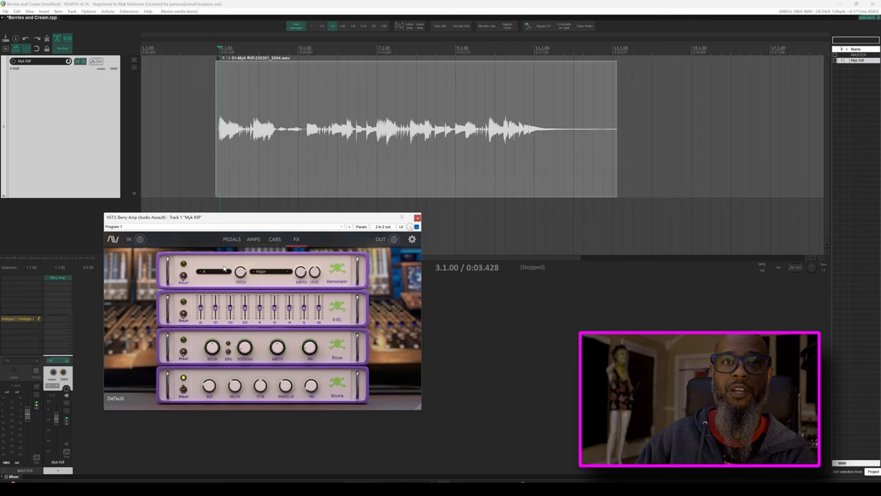
mouse_move(217, 273)
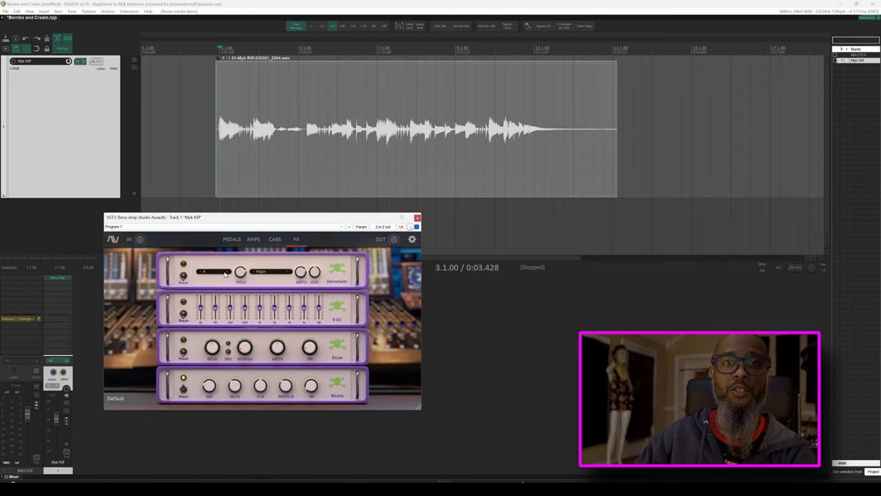
left_click(207, 270)
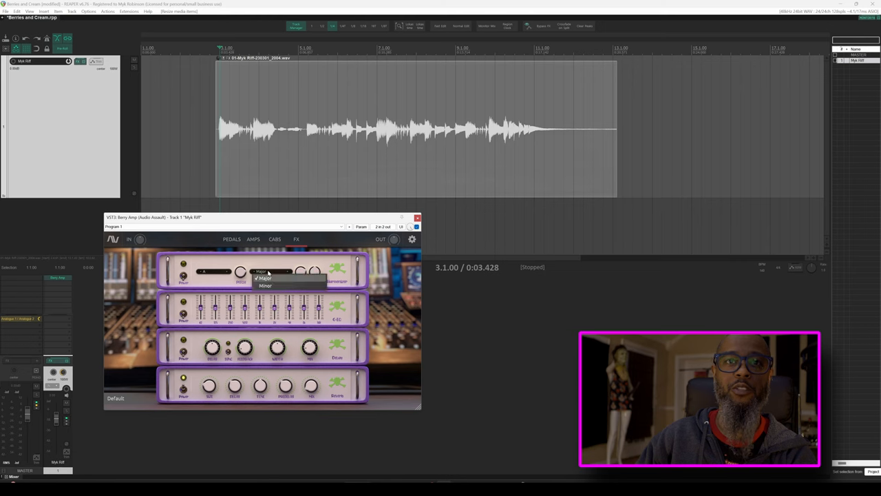
mouse_move(276, 264)
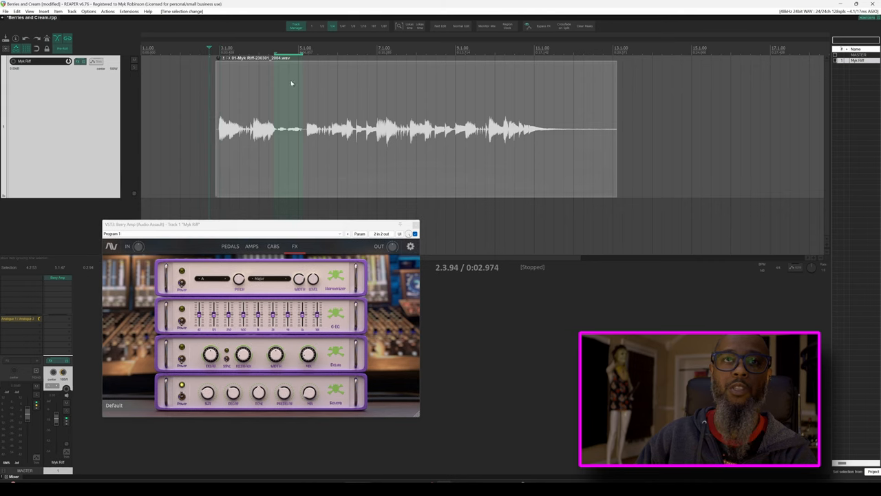
mouse_move(242, 83)
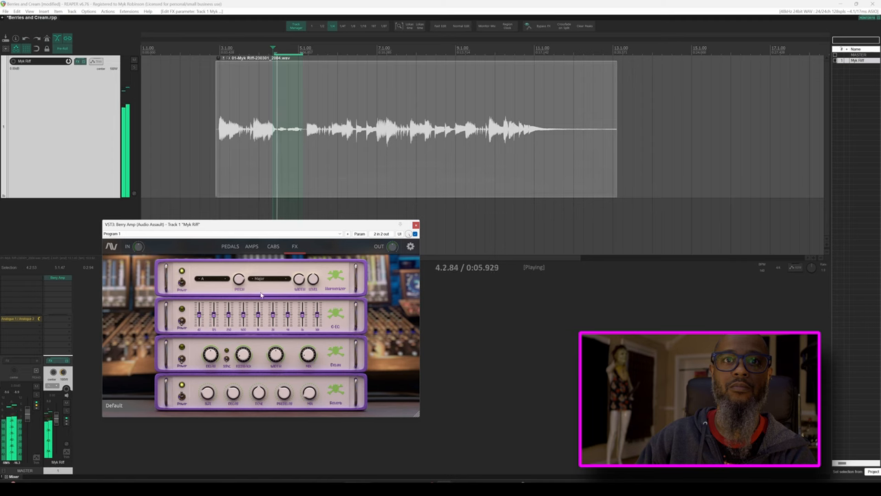
Reopen the harmonizer scale dropdown and keep it on Major.
left_click(265, 279)
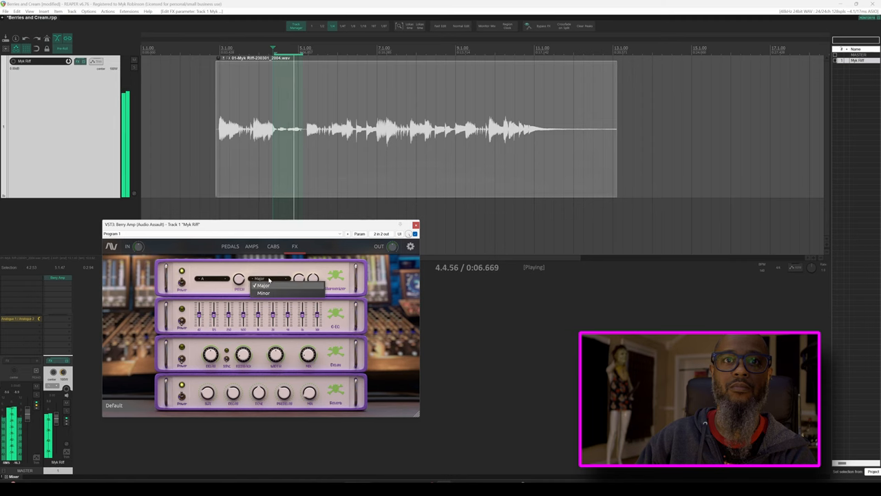
left_click(264, 292)
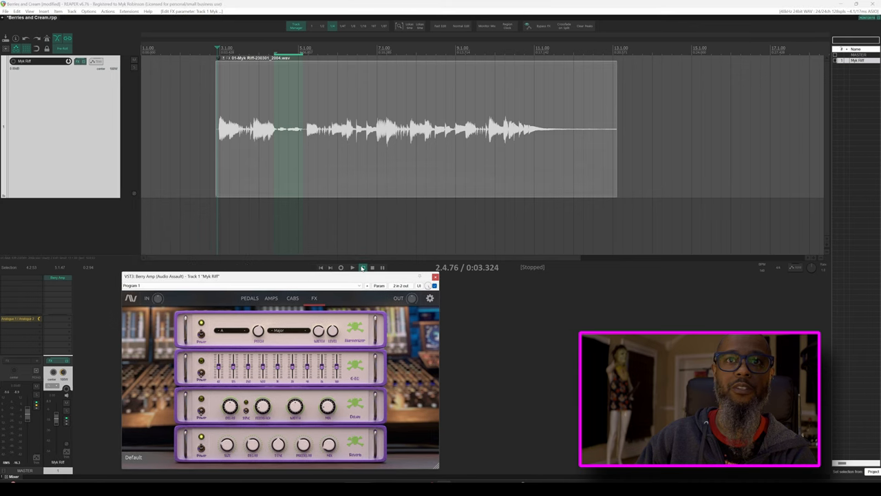
left_click(353, 267)
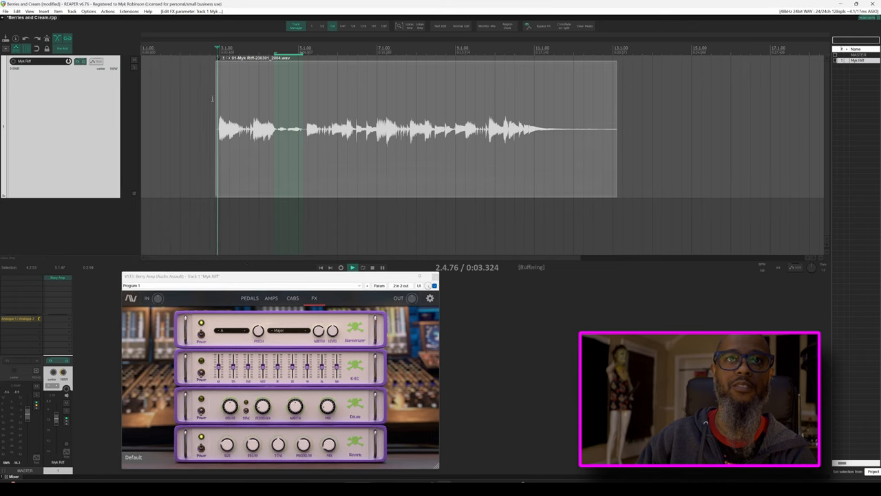
left_click(351, 267)
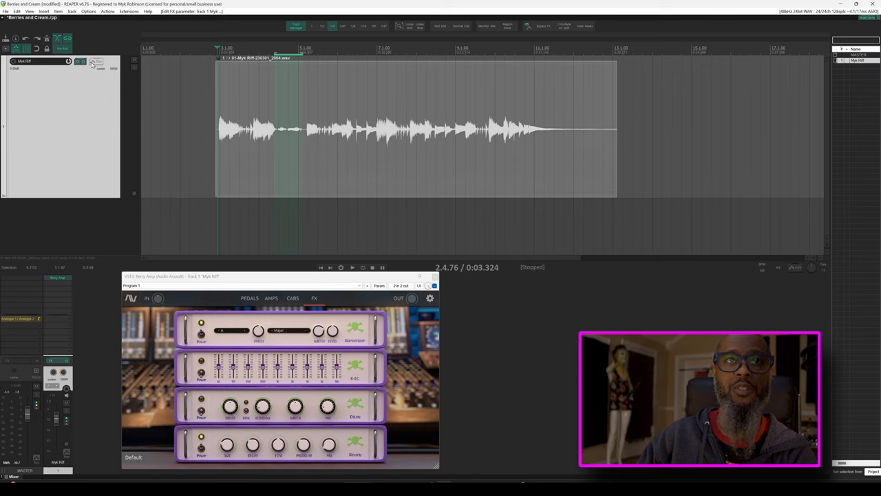
left_click(95, 62)
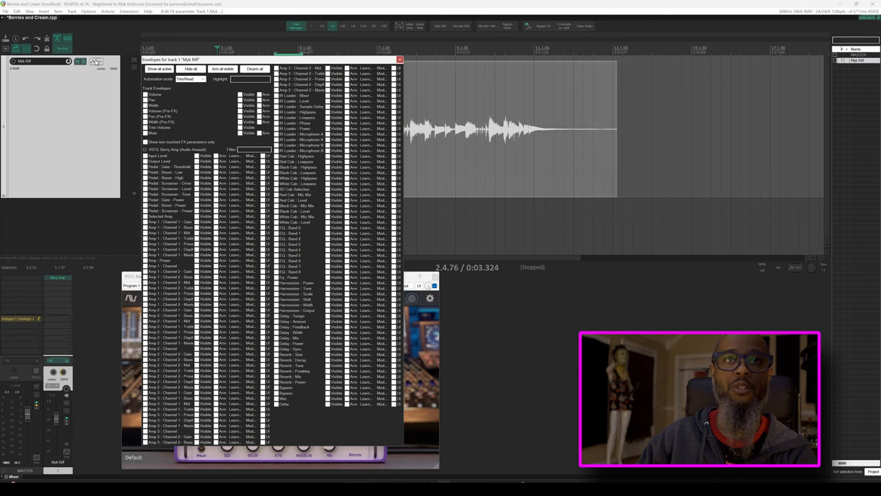
left_click(400, 59)
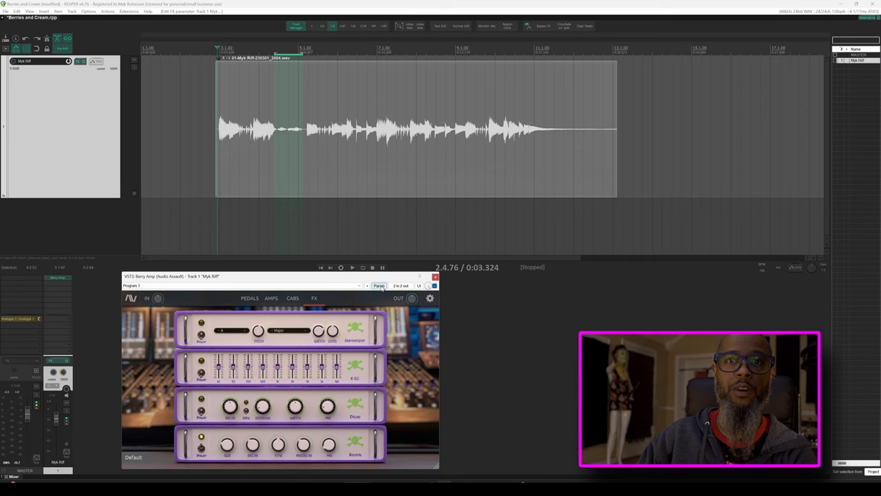
Open Berry Amp's Param options to show the Harmonizer: Power track envelope.
left_click(379, 285)
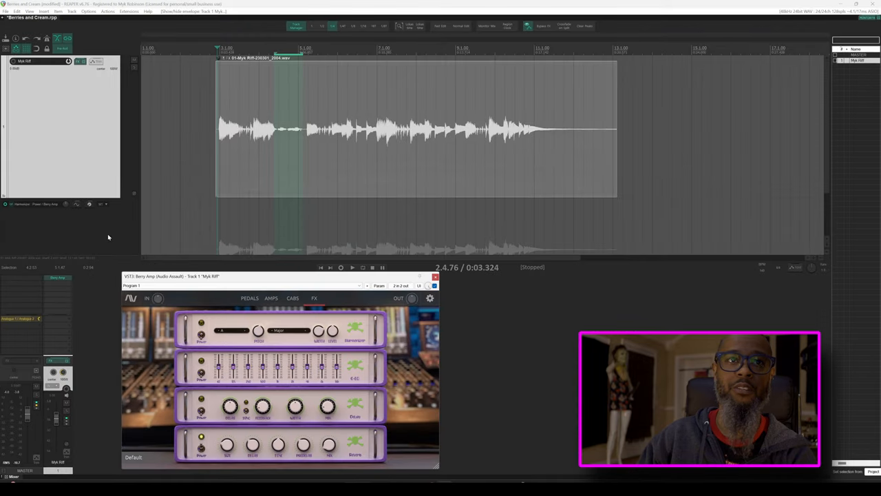
mouse_move(33, 219)
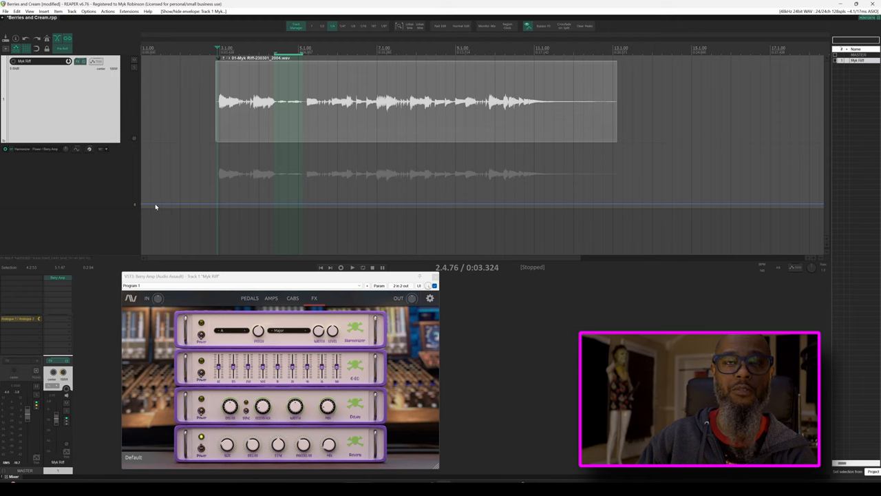
mouse_move(298, 155)
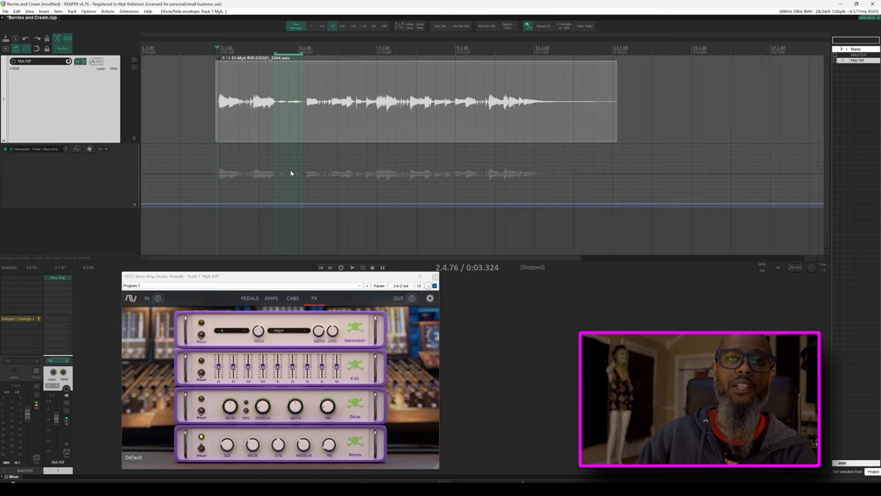
mouse_move(227, 205)
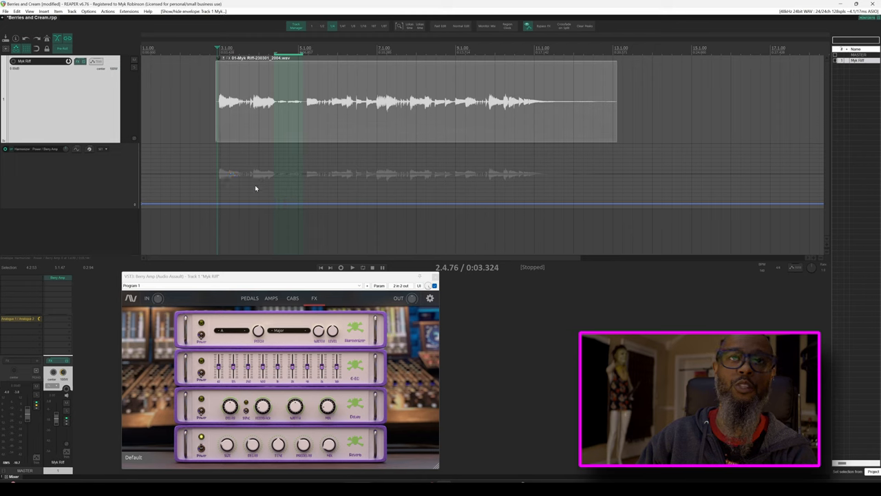
mouse_move(239, 182)
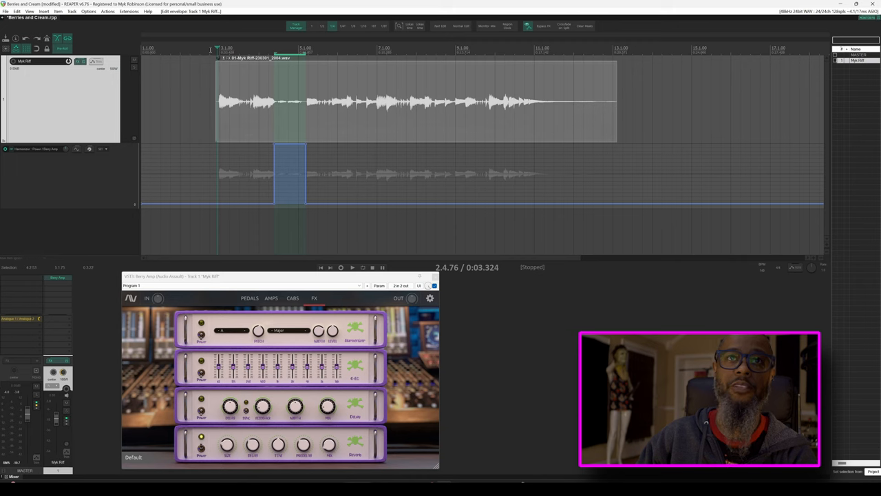
Play the riff back through the new Harmonizer: Power on-block around bars 3–4.
left_click(352, 267)
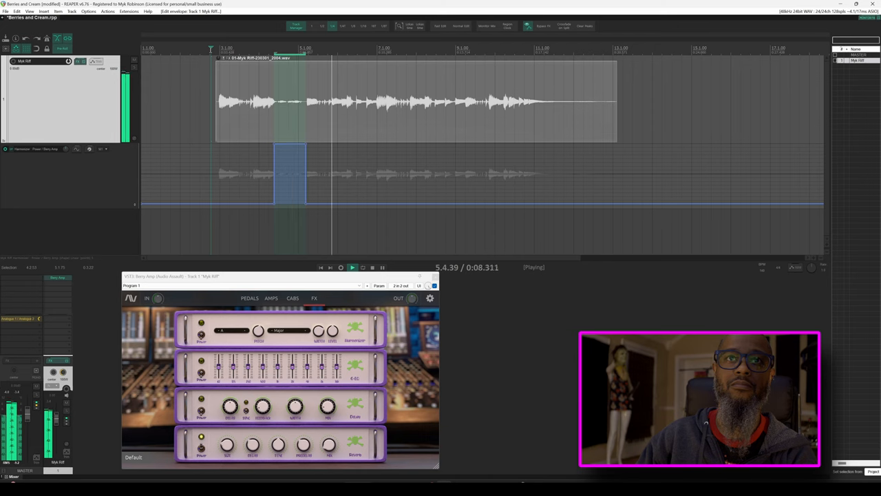
Stop playback, then restart it after adding the harmonizer on-block near bar 7.
left_click(352, 267)
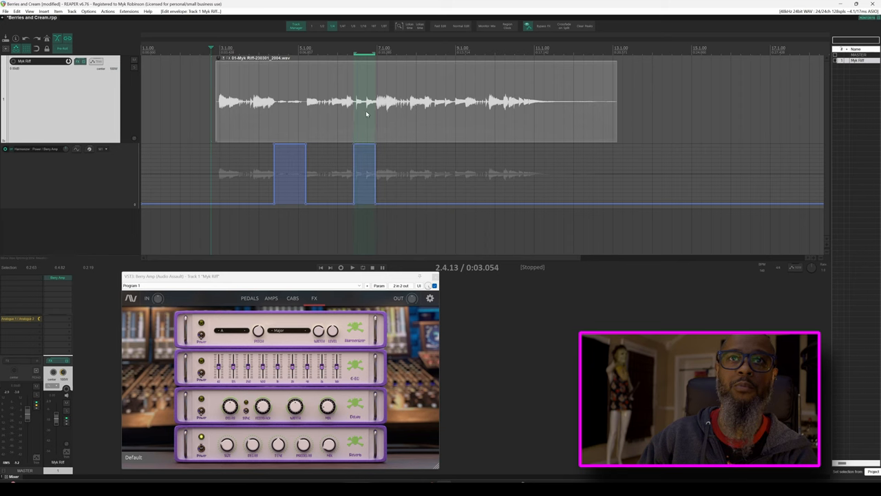
mouse_move(383, 128)
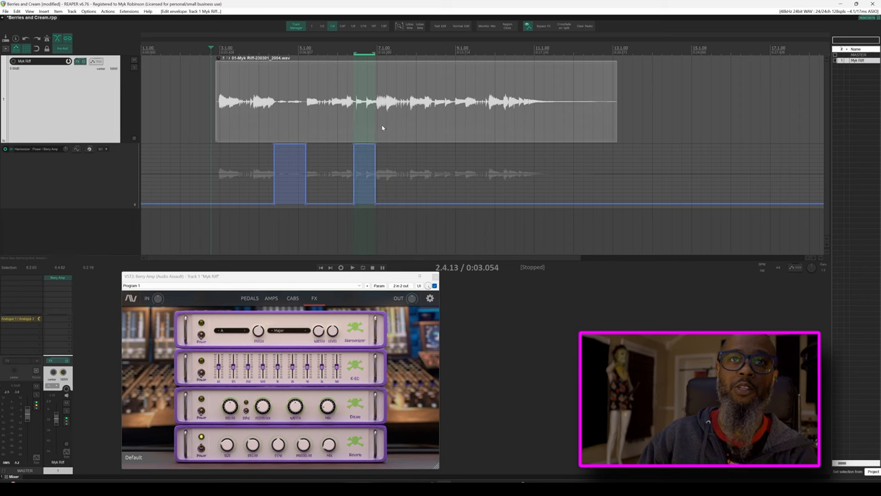
mouse_move(291, 161)
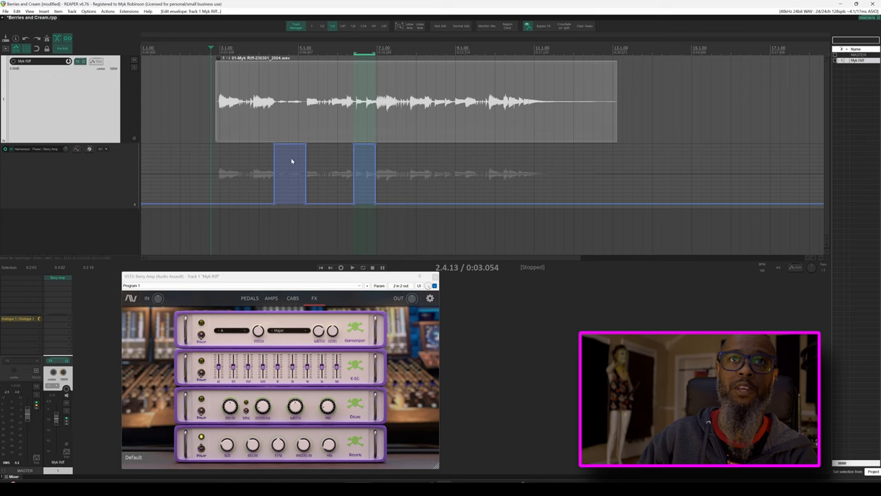
mouse_move(201, 343)
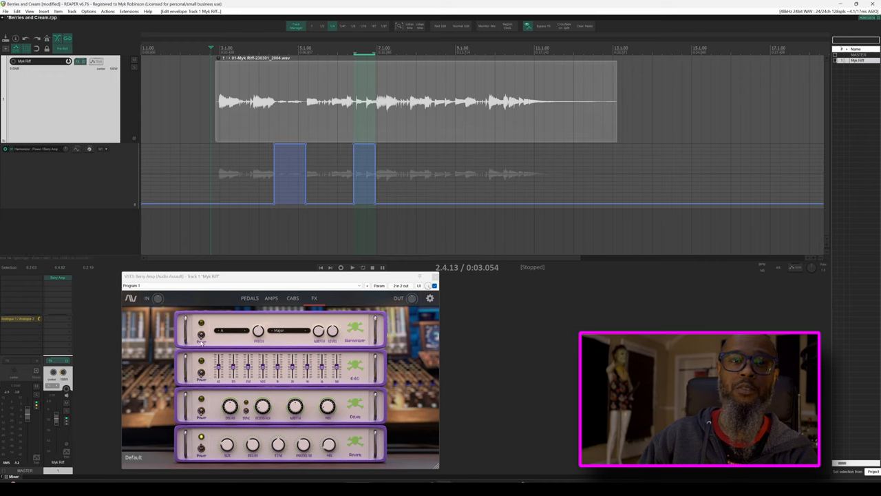
mouse_move(220, 296)
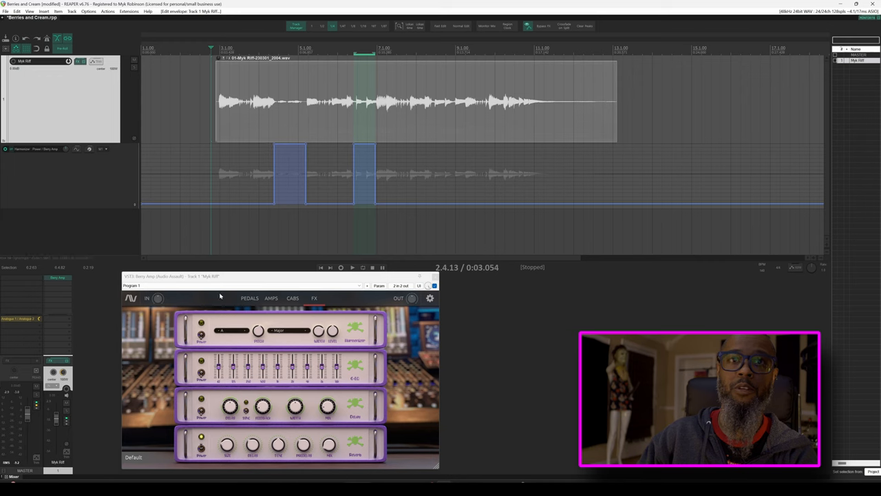
left_click(353, 267)
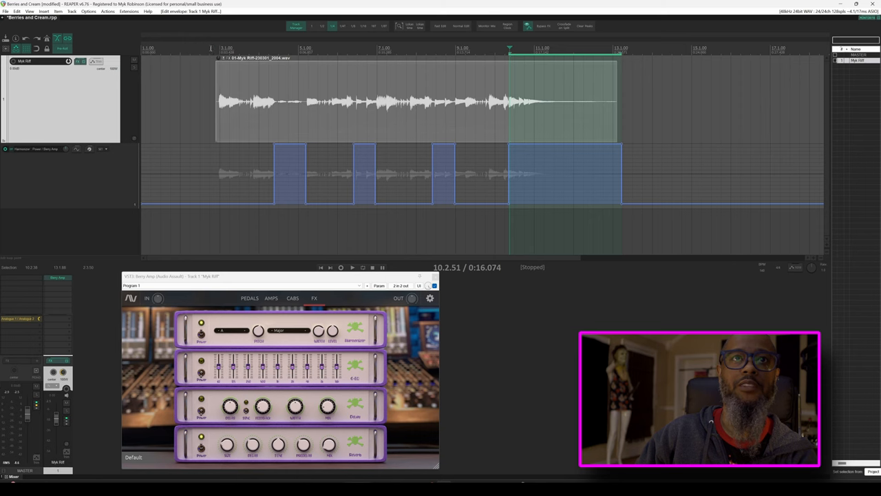
Play the riff through the four-block Harmonizer: Power automation.
left_click(352, 267)
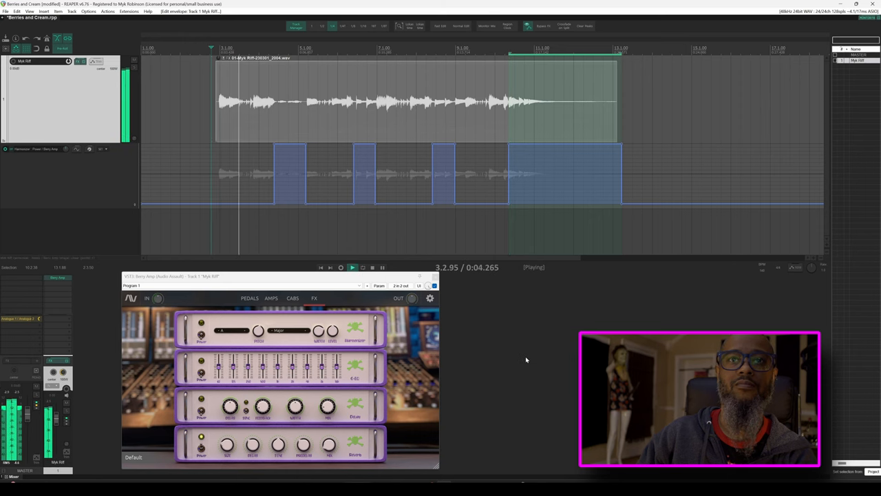